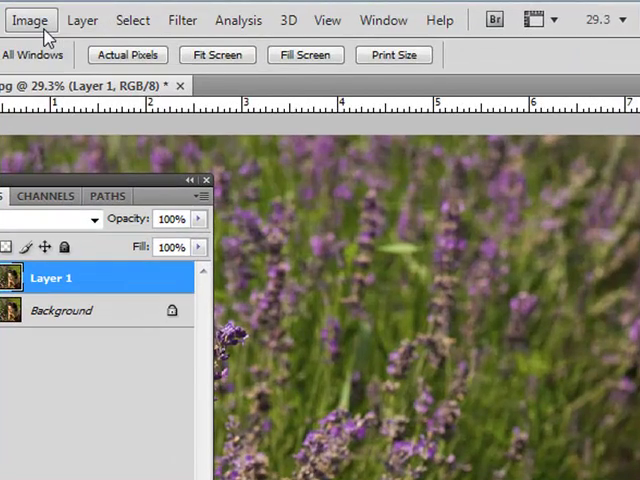
# Step: Apply Color Balance to Layer 1 midtones: Red +57, Green +49, Yellow -14
pyautogui.click(30, 19)
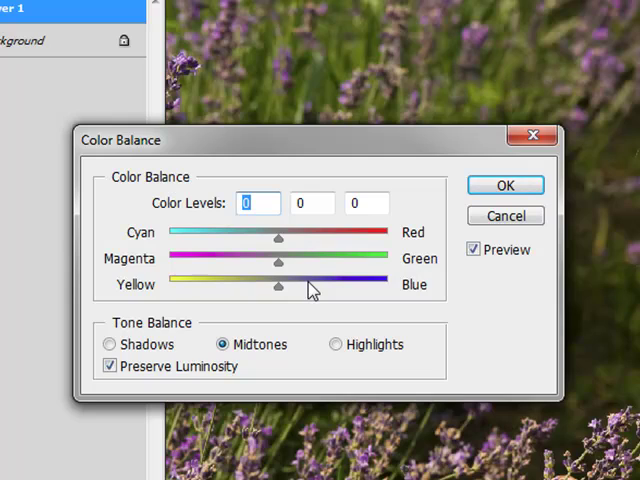
pyautogui.moveTo(278, 261); pyautogui.dragTo(292, 261)
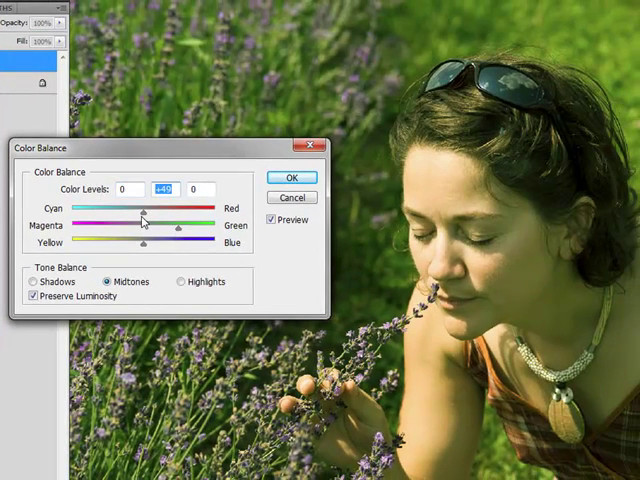
pyautogui.moveTo(142, 211); pyautogui.dragTo(163, 209)
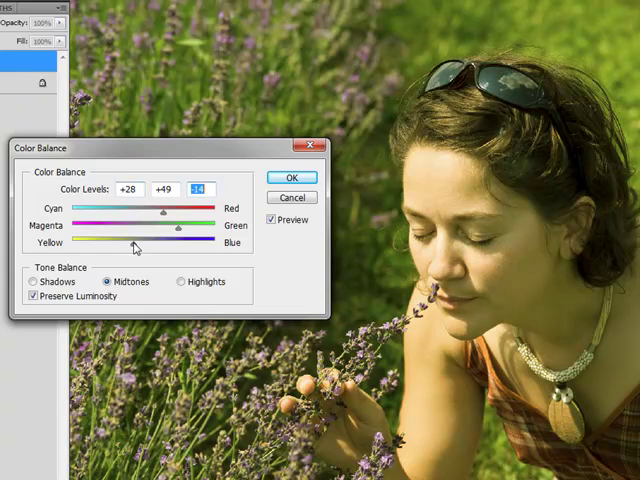
pyautogui.moveTo(165, 212); pyautogui.dragTo(177, 212)
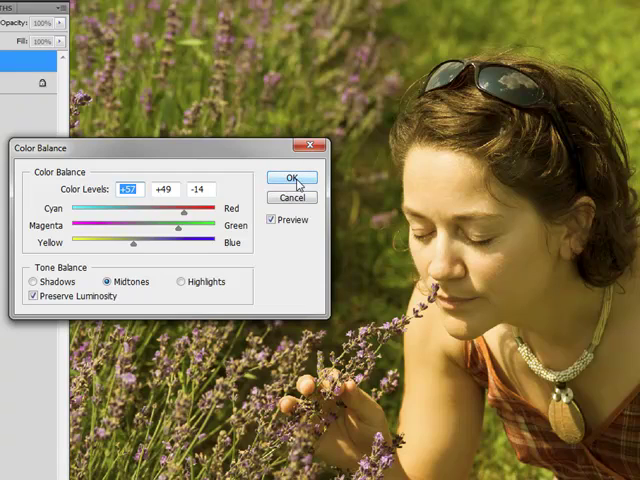
pyautogui.click(292, 178)
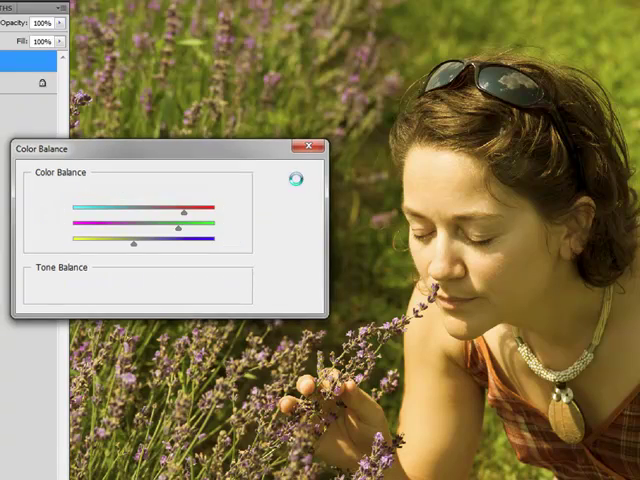
# Step: Add a Curves adjustment layer and raise its black point to lift the shadows
pyautogui.click(310, 145)
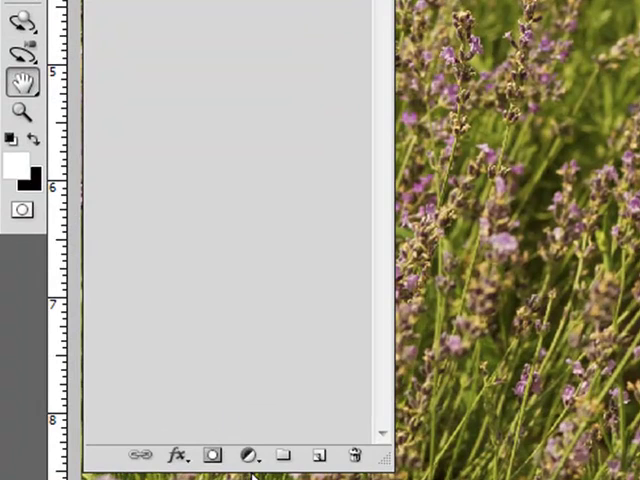
pyautogui.click(251, 453)
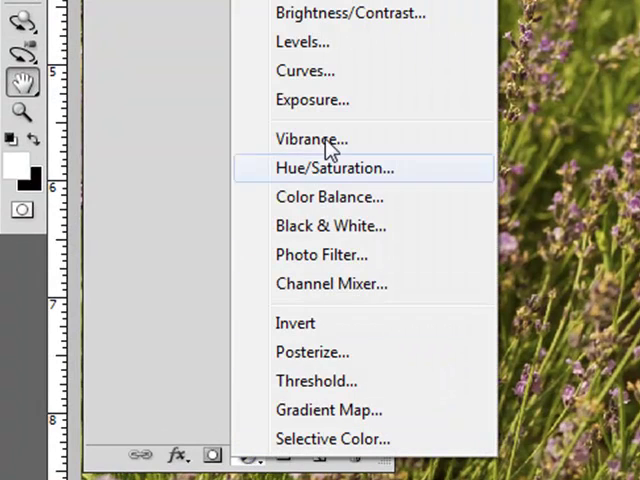
pyautogui.click(335, 167)
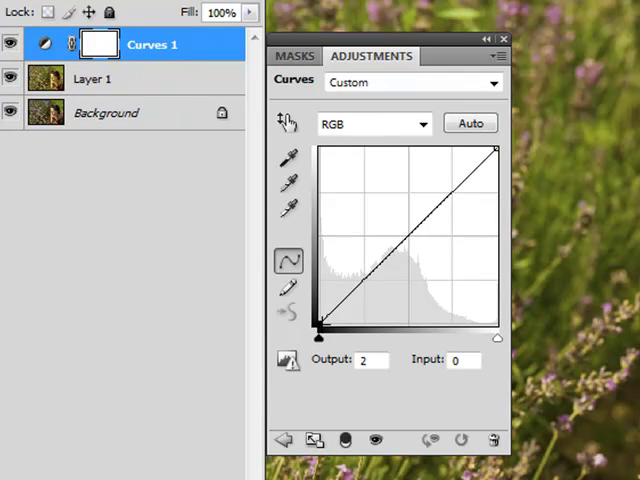
pyautogui.moveTo(322, 322); pyautogui.dragTo(322, 310)
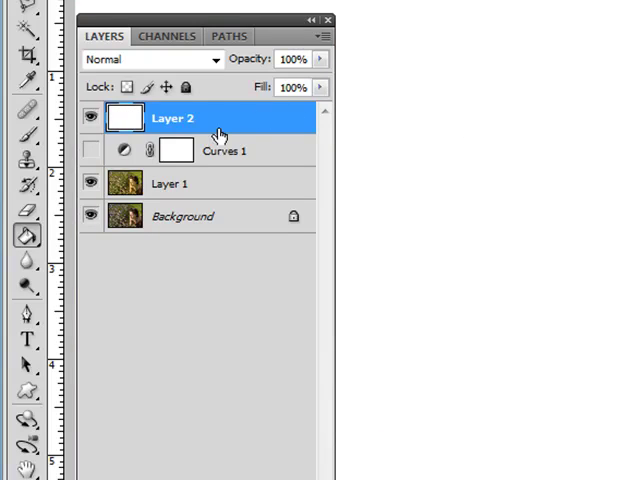
# Step: Set the white Layer 2's blend mode to Hard Light
pyautogui.click(150, 59)
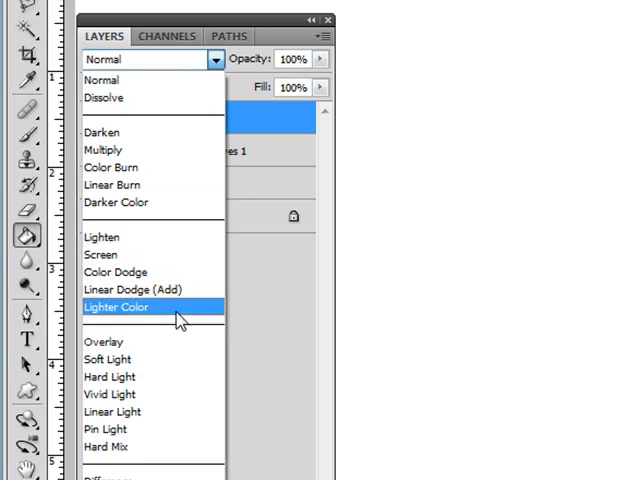
pyautogui.click(107, 377)
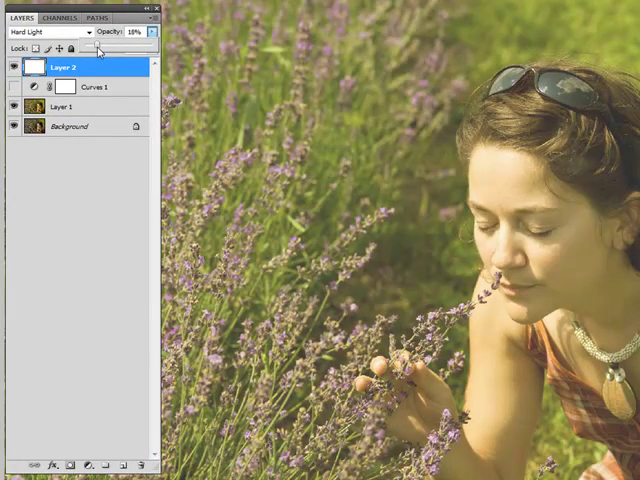
pyautogui.moveTo(115, 194)
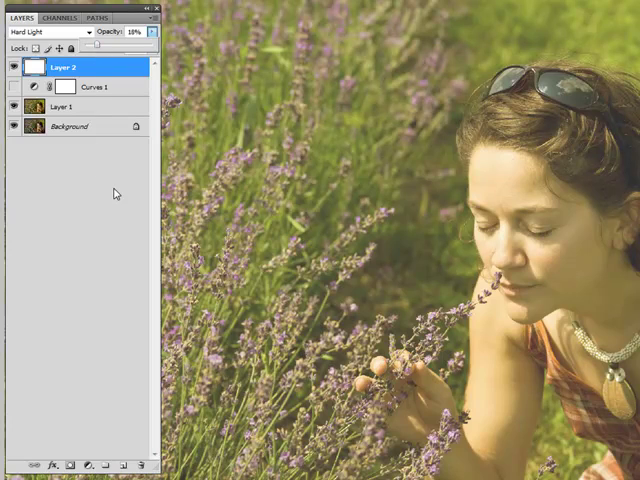
pyautogui.moveTo(71, 158)
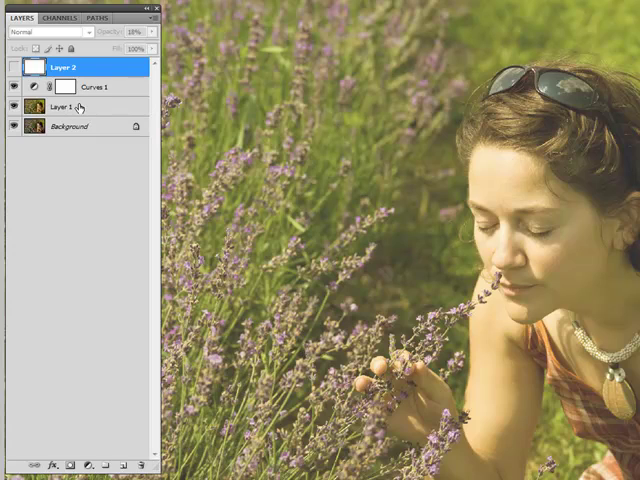
# Step: Select Layer 1 and apply Hue/Saturation with Saturation at -22
pyautogui.click(65, 107)
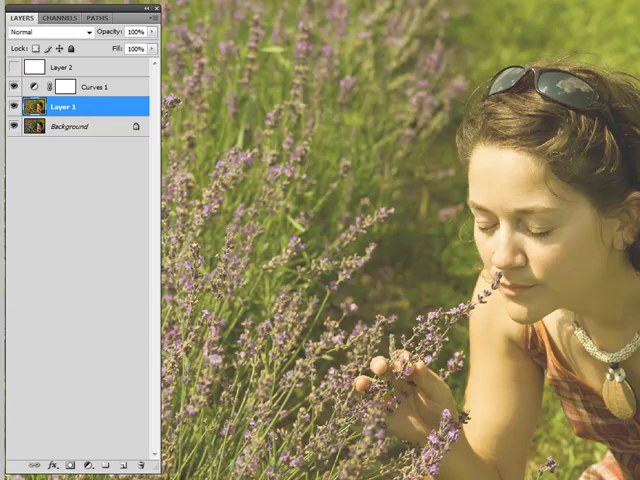
pyautogui.click(120, 17)
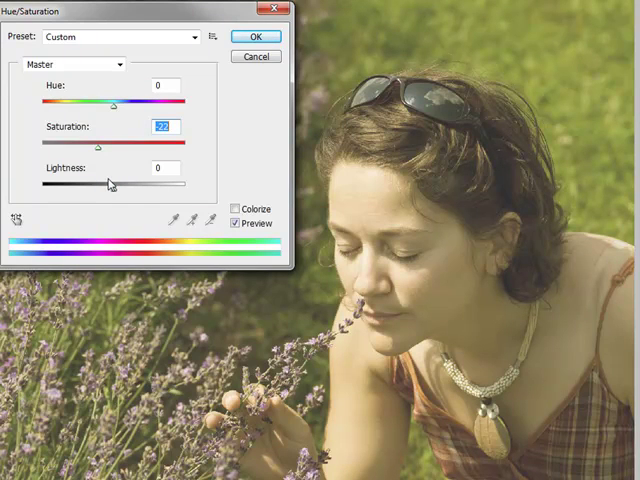
pyautogui.click(256, 36)
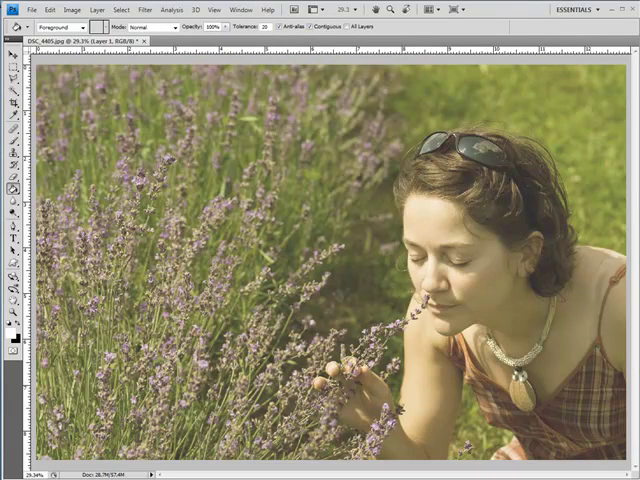
pyautogui.moveTo(543, 343)
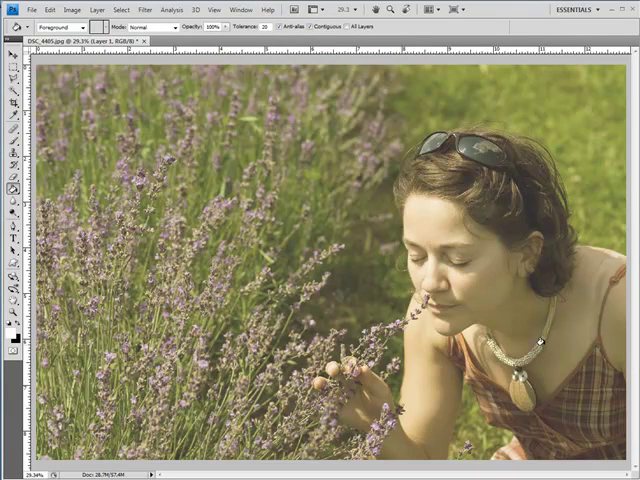